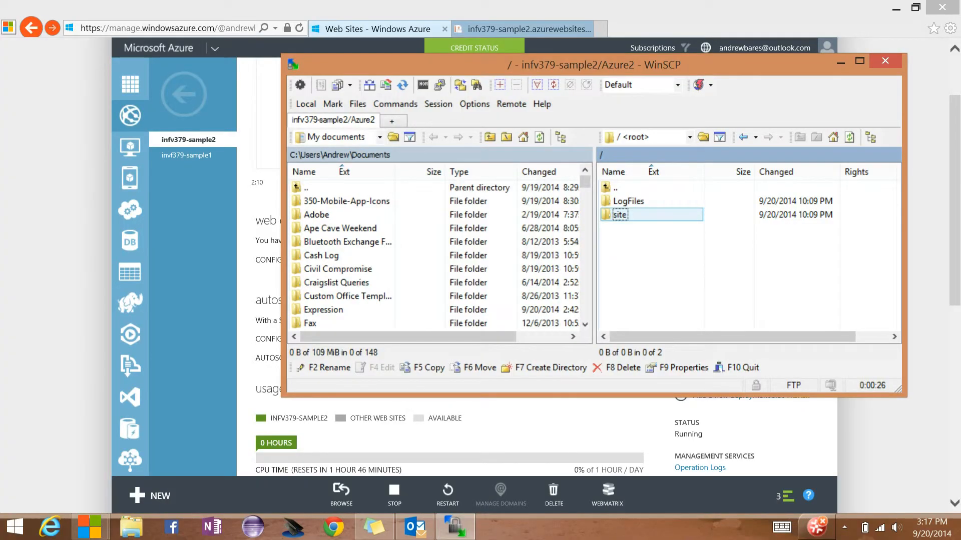
Enter the site/wwwroot folder and open index.html in WinSCP's editor
{"action": "double_click", "coordinate": [620, 214]}
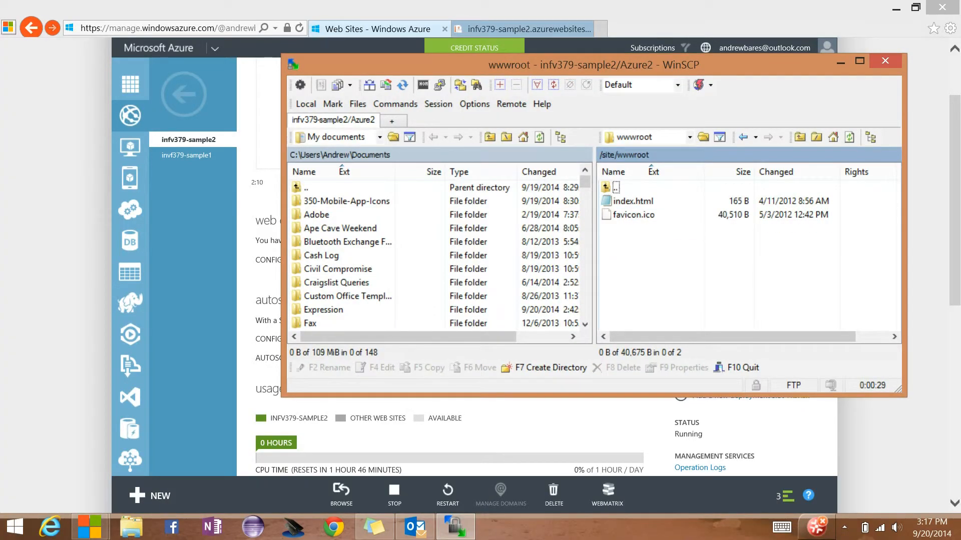
{"action": "left_click", "coordinate": [633, 201]}
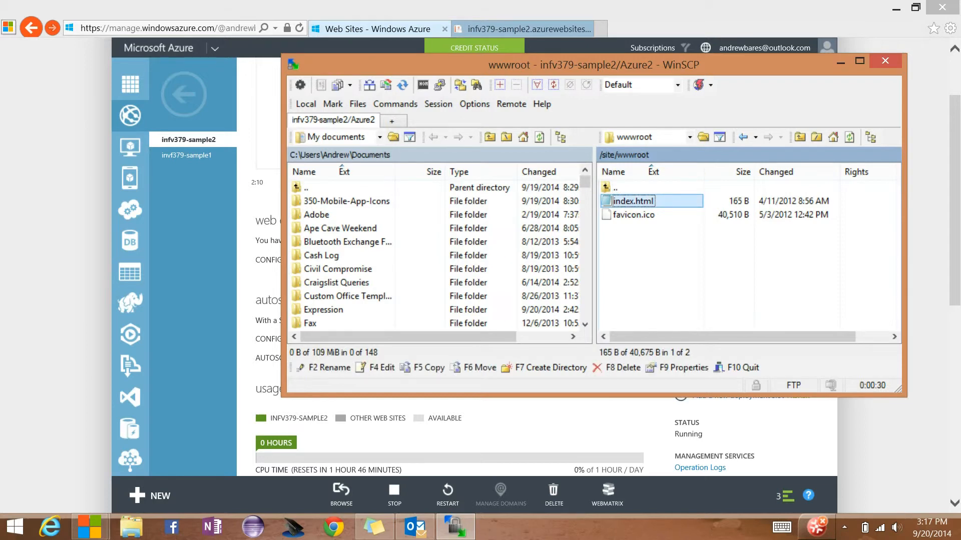
{"action": "double_click", "coordinate": [633, 200]}
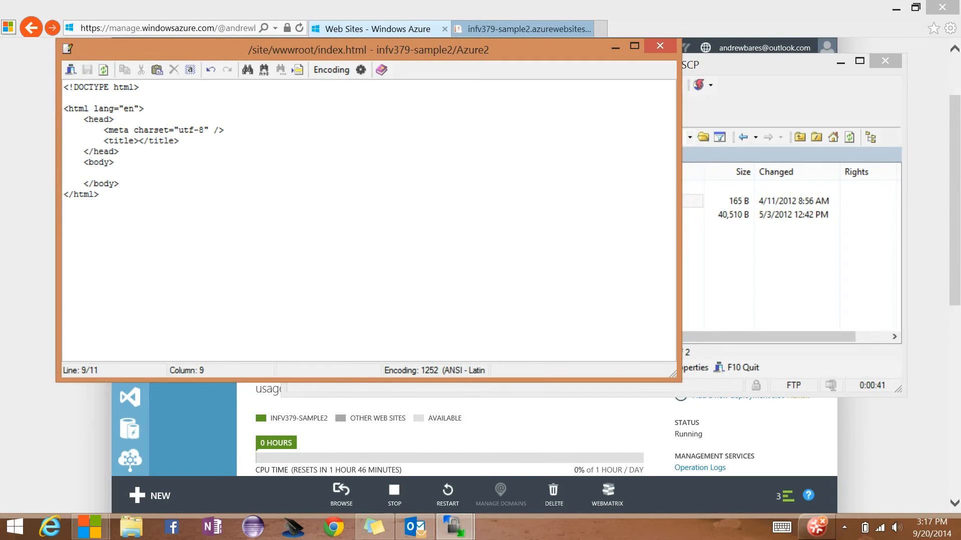
Begin typing 'He' inside the empty body of index.html
{"action": "type", "text": "He"}
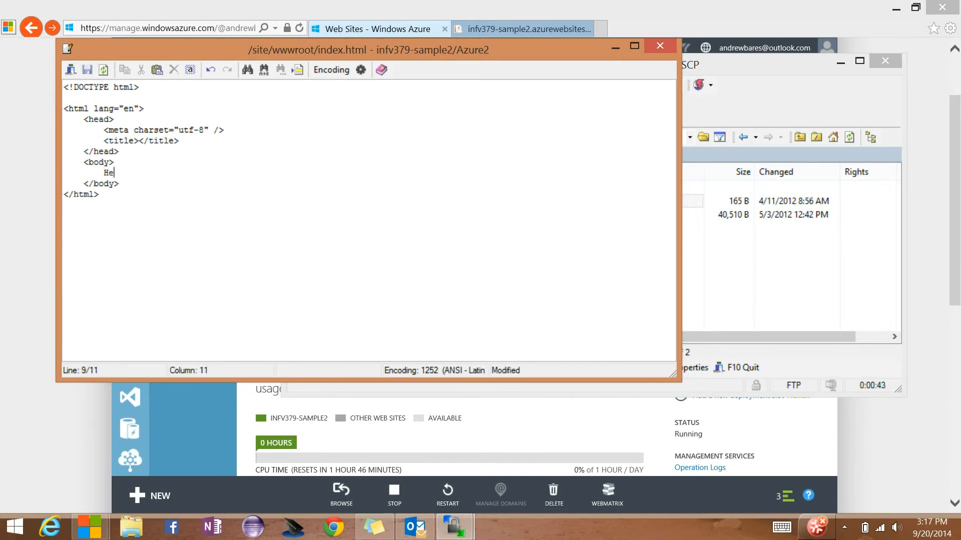